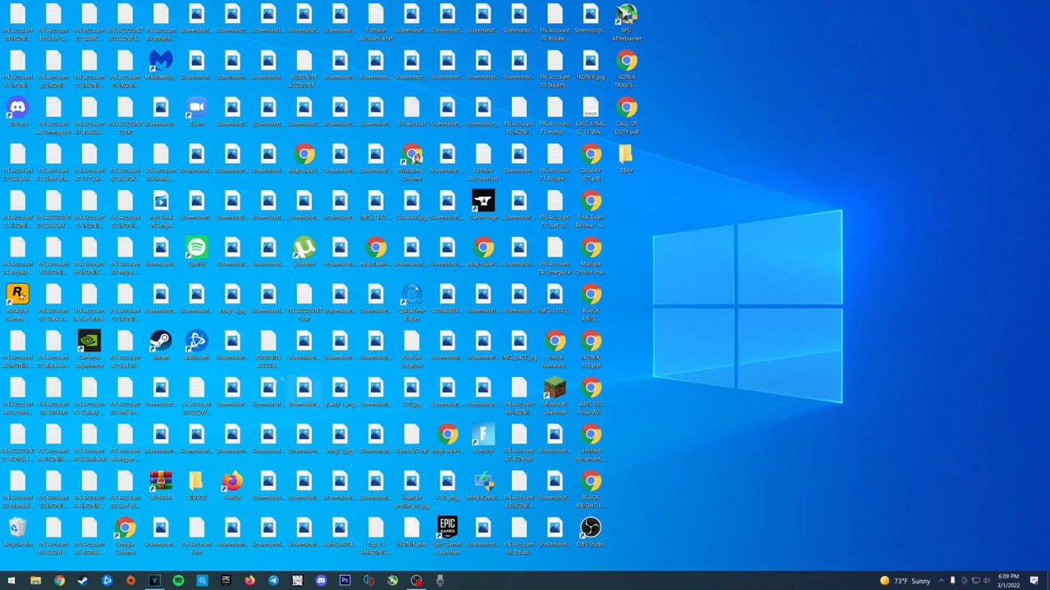
pyautogui.moveTo(12, 578)
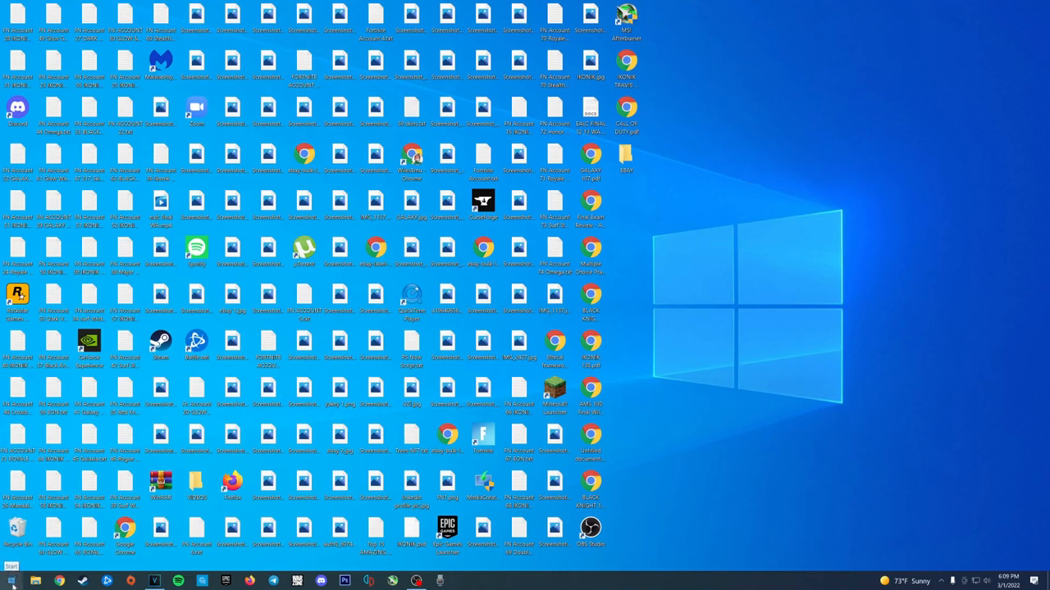
# Open Windows Settings from the Start menu
pyautogui.click(10, 580)
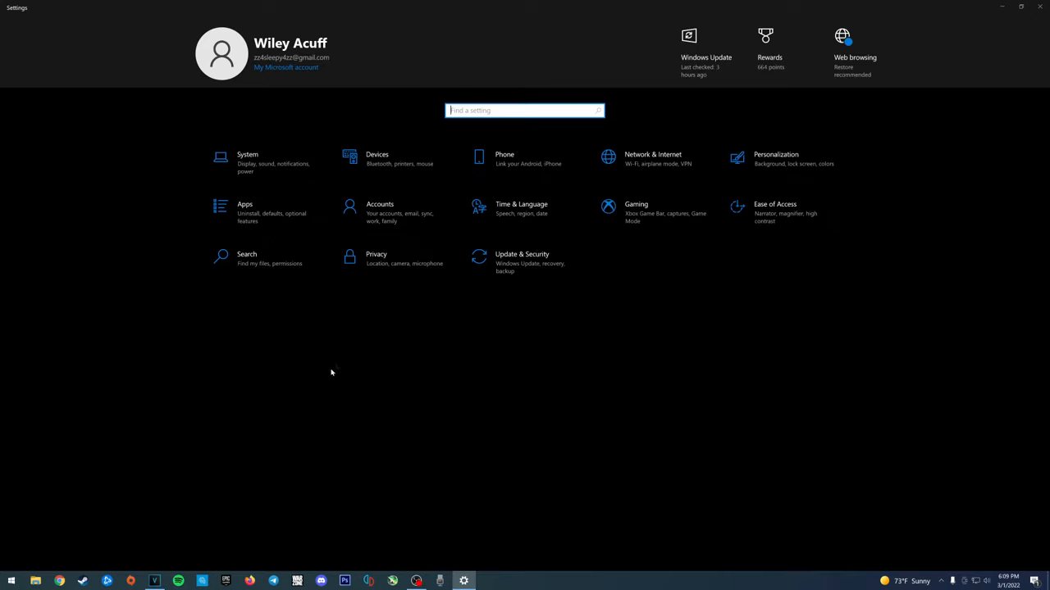
# Start adding a Bluetooth device under Devices, then return to the Bluetooth & other devices list
pyautogui.click(376, 158)
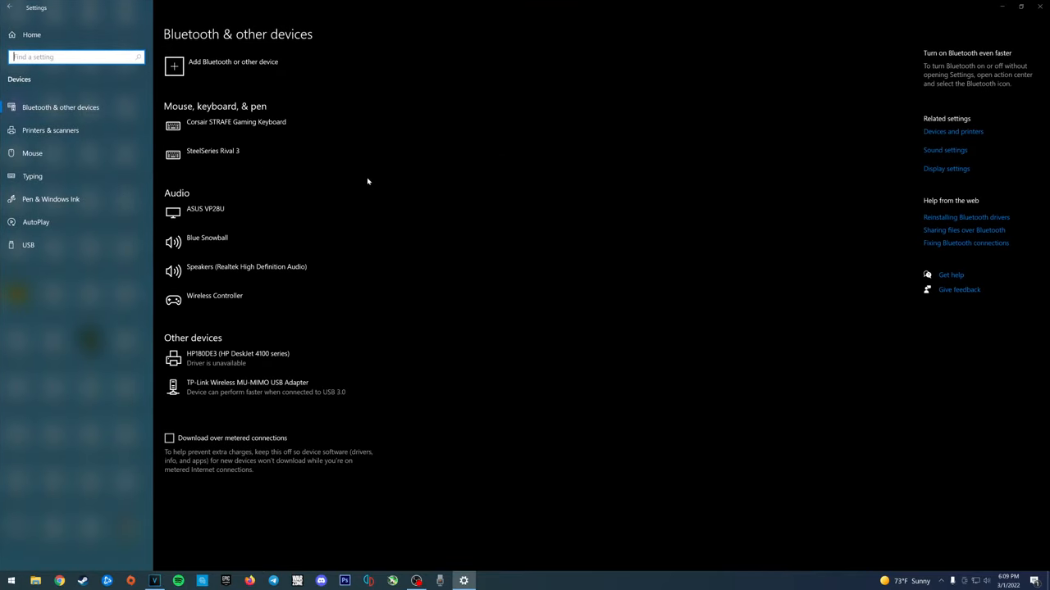
pyautogui.click(222, 66)
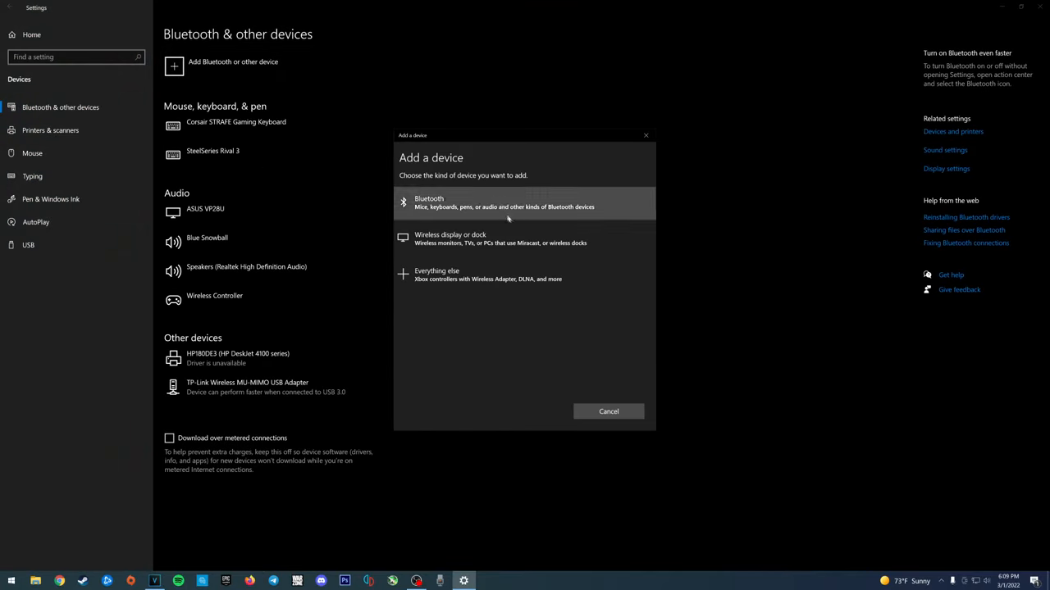
pyautogui.click(609, 411)
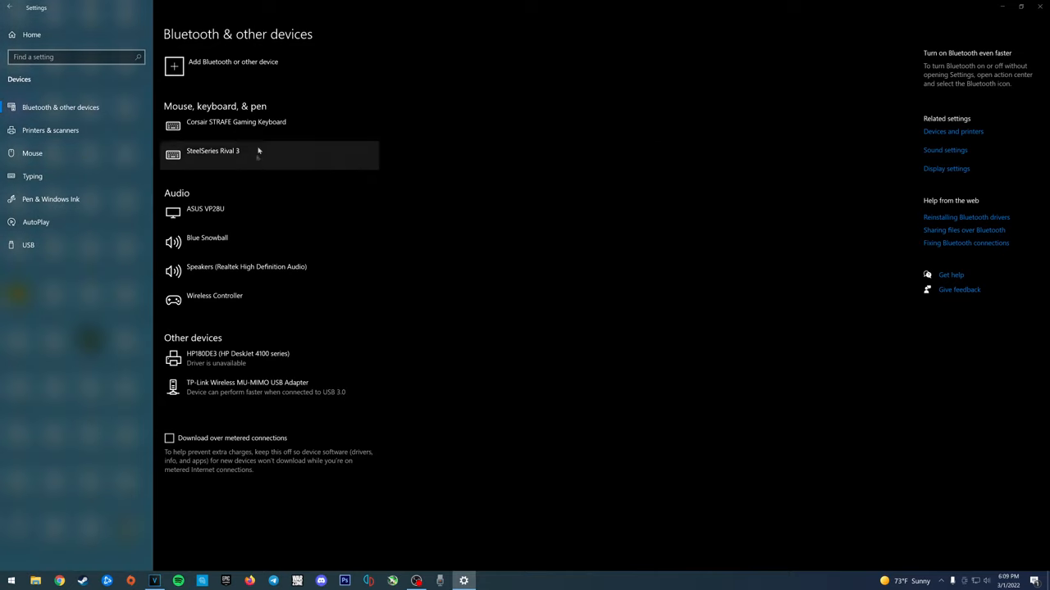
pyautogui.click(246, 295)
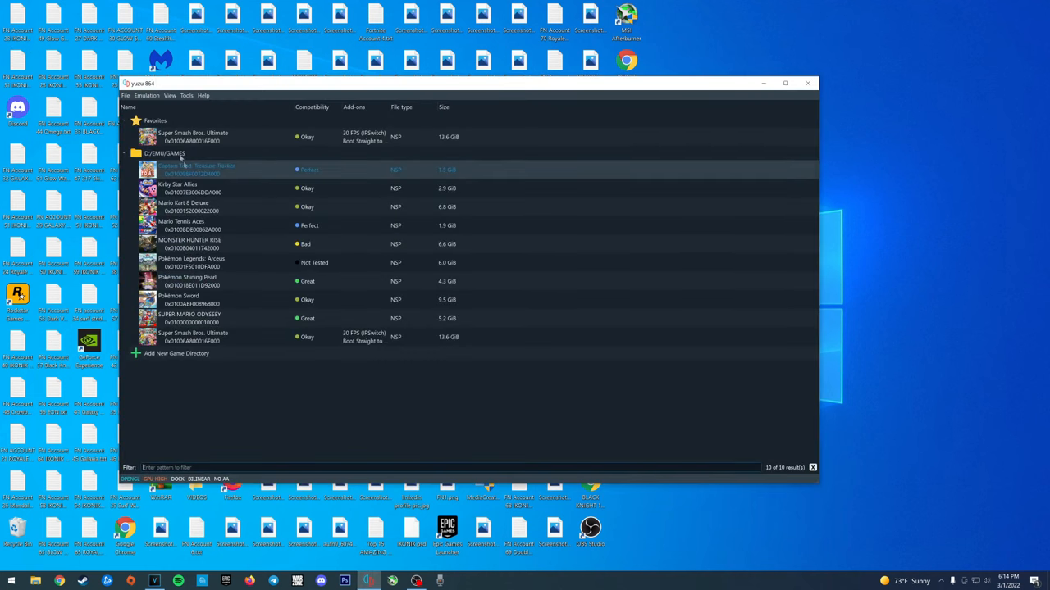
# Open yuzu's Emulation > Configure window on the Controls section
pyautogui.click(146, 95)
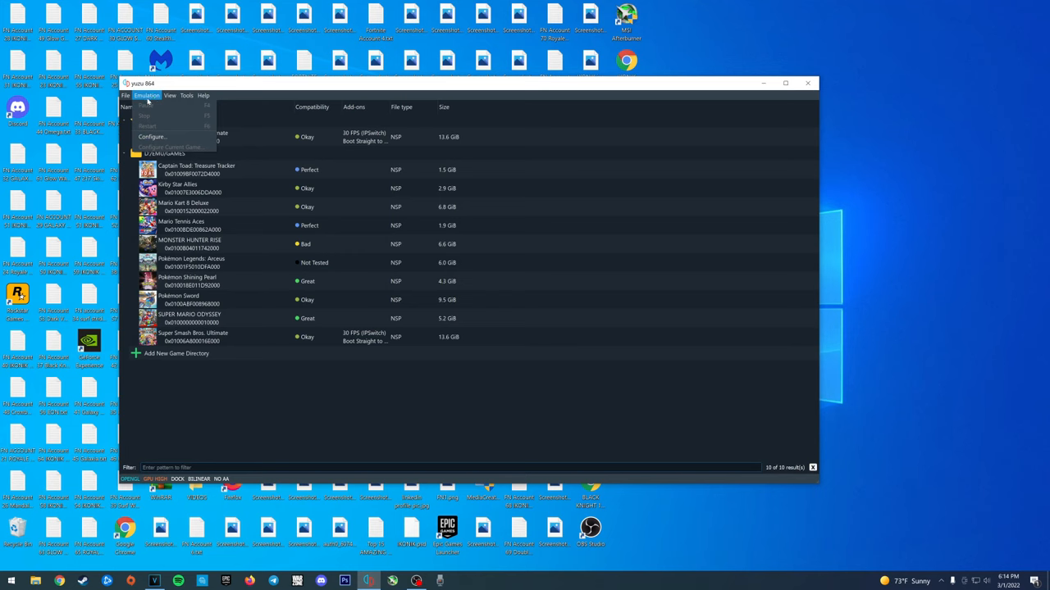
pyautogui.click(152, 136)
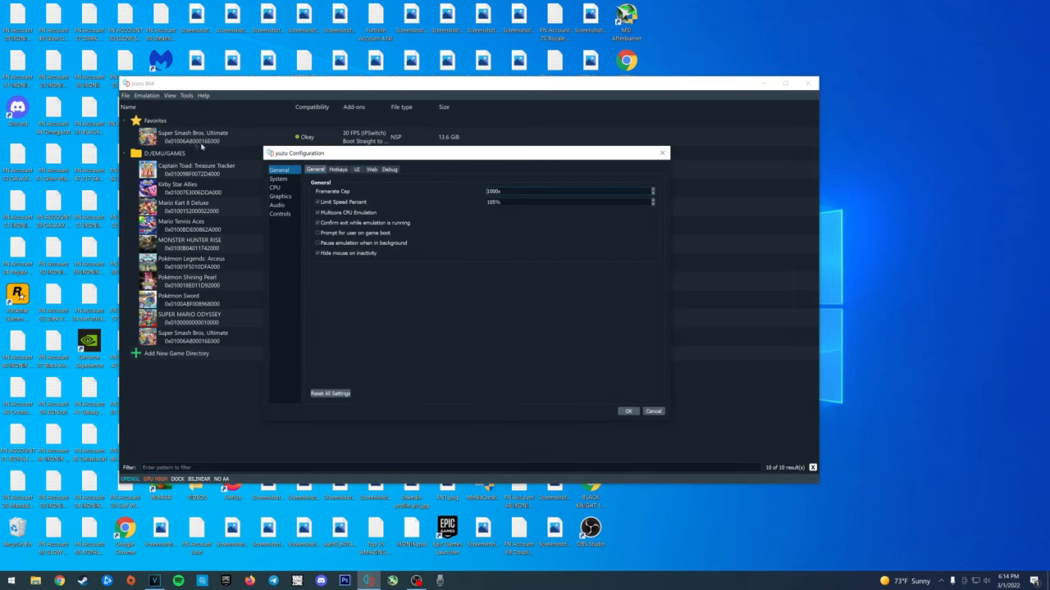
pyautogui.click(280, 214)
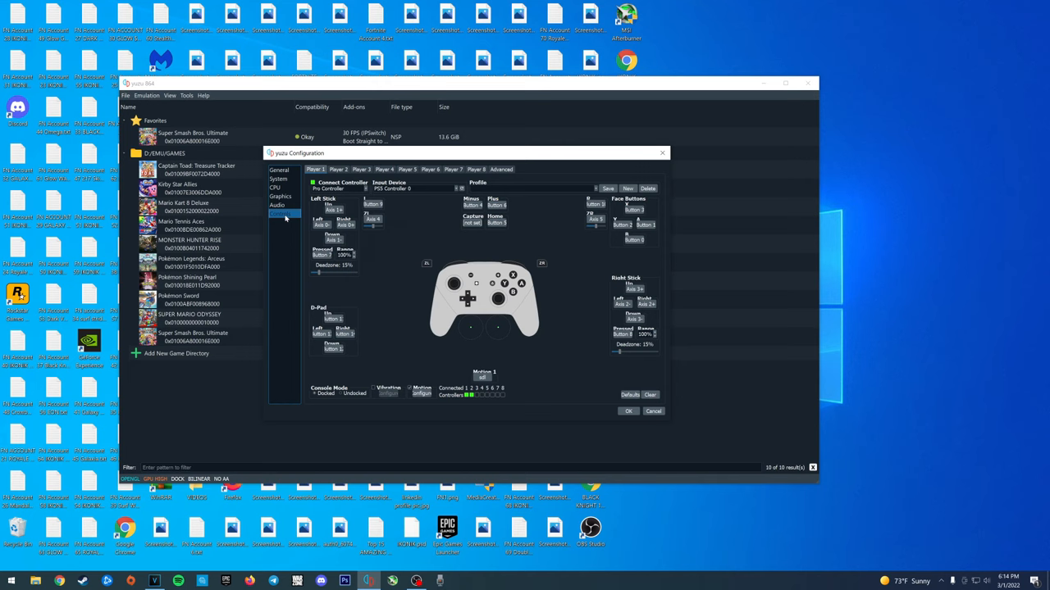
# Set Player 1's input device to PS5 Controller 0
pyautogui.click(281, 214)
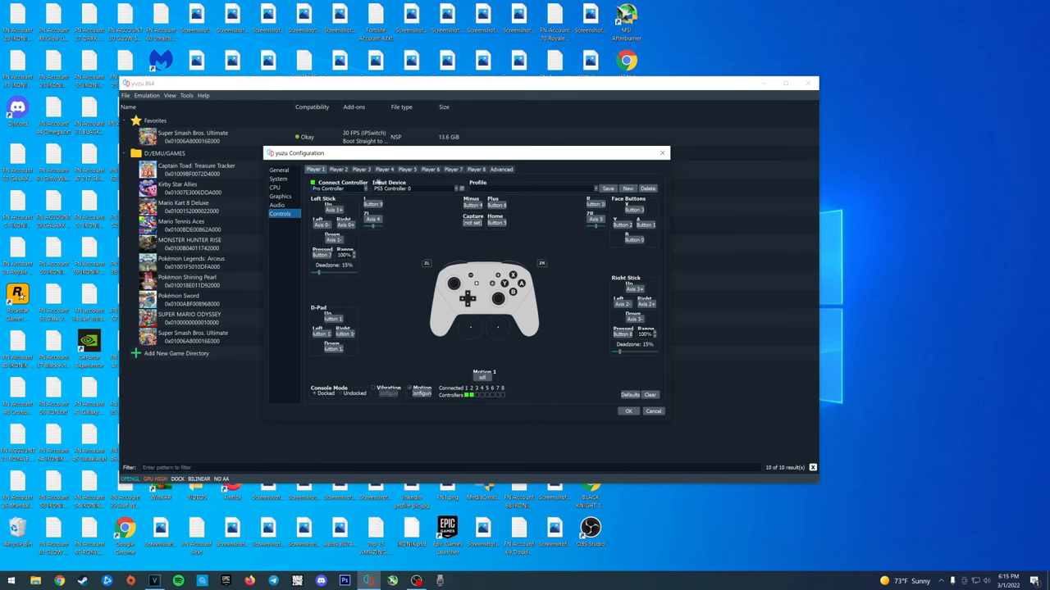
pyautogui.click(336, 188)
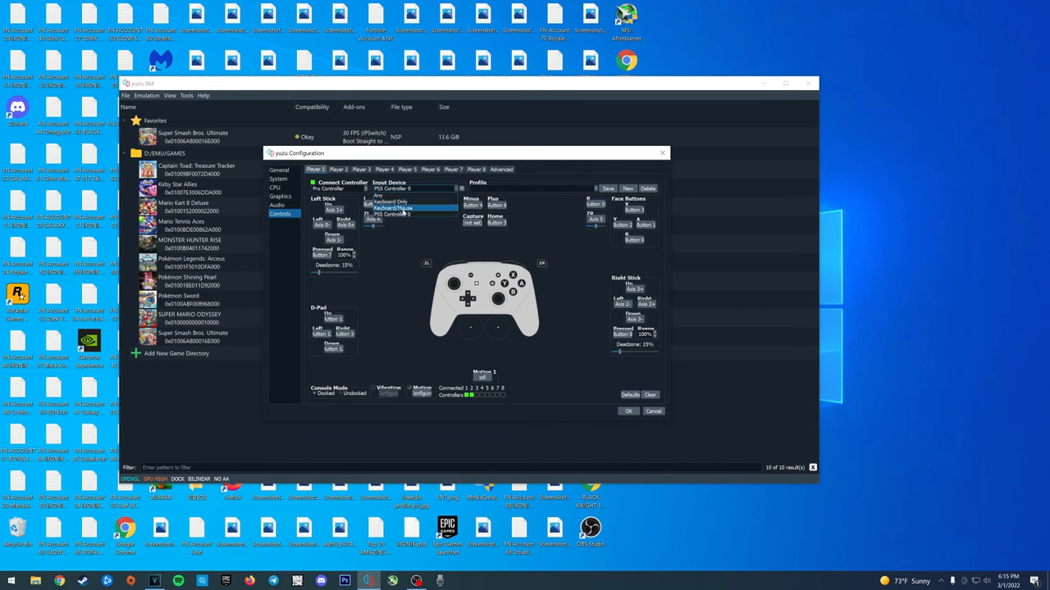
pyautogui.moveTo(394, 216)
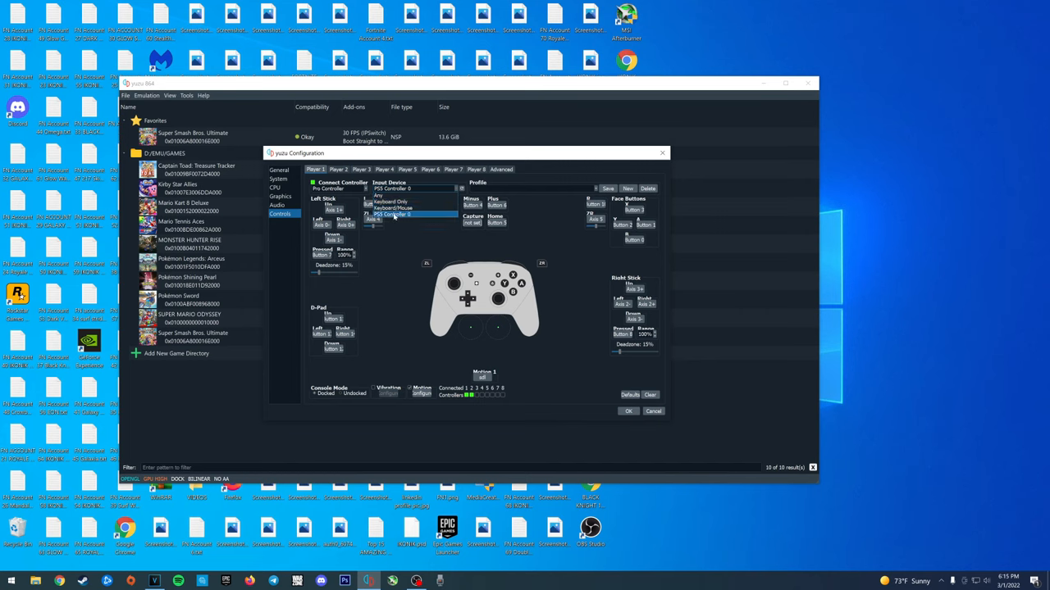
pyautogui.click(414, 215)
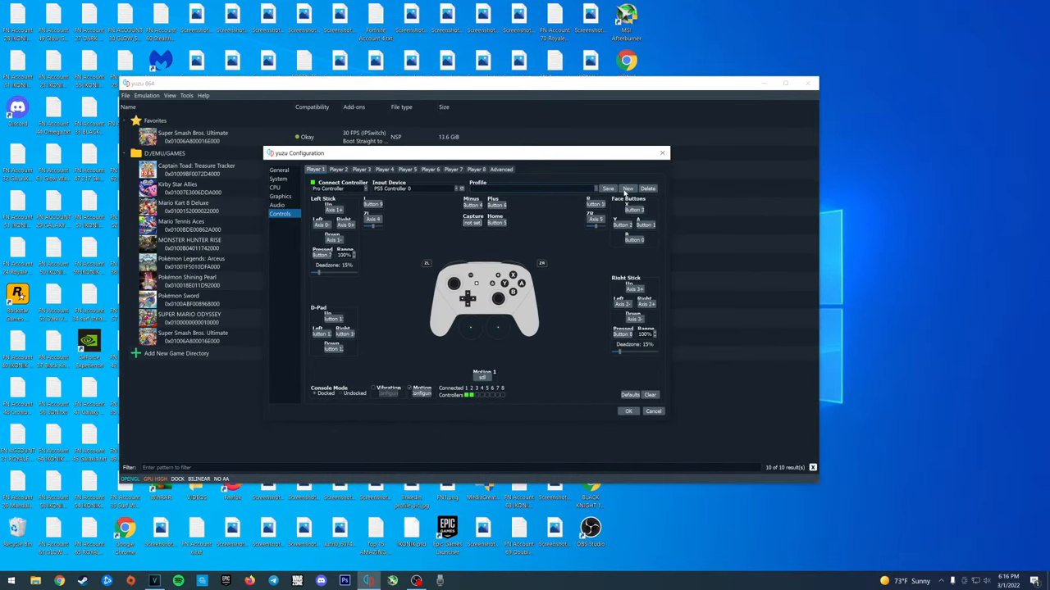
# Save a new controller profile named 'Playstation 5' and close the configuration window
pyautogui.click(627, 188)
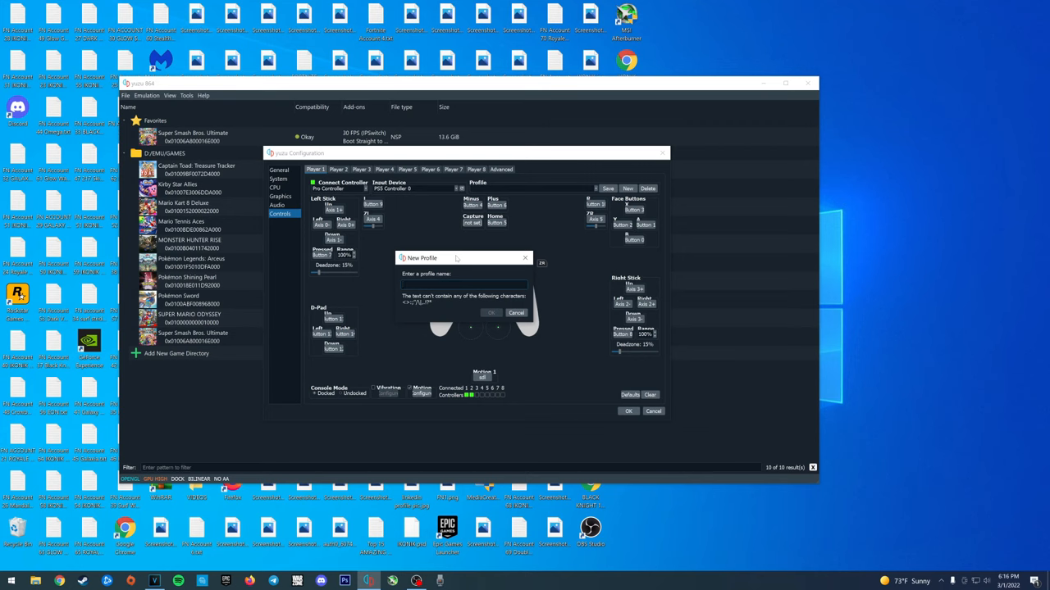
pyautogui.write('Playstation')
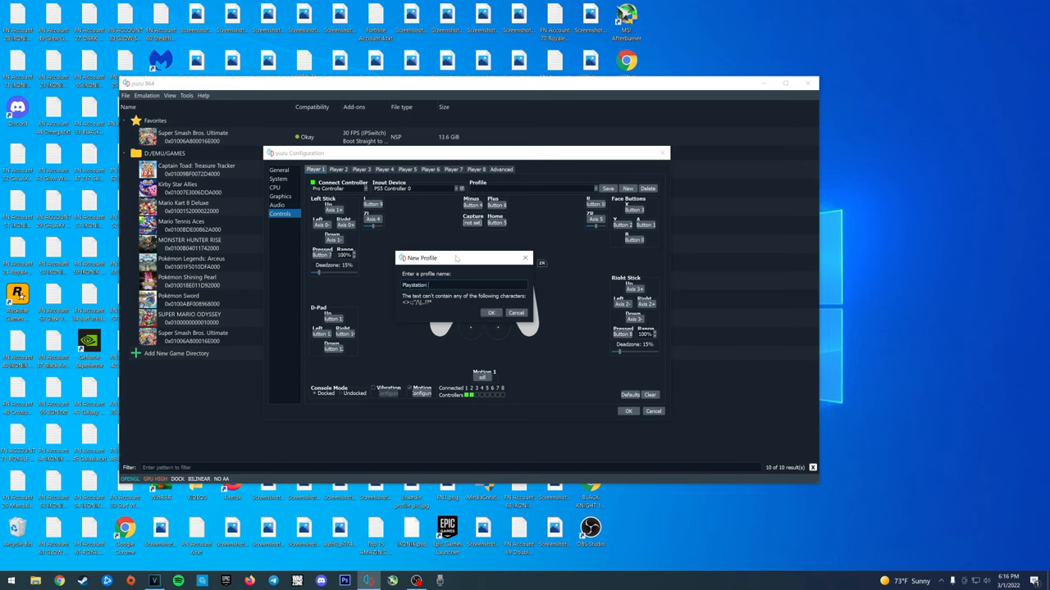
pyautogui.write('5')
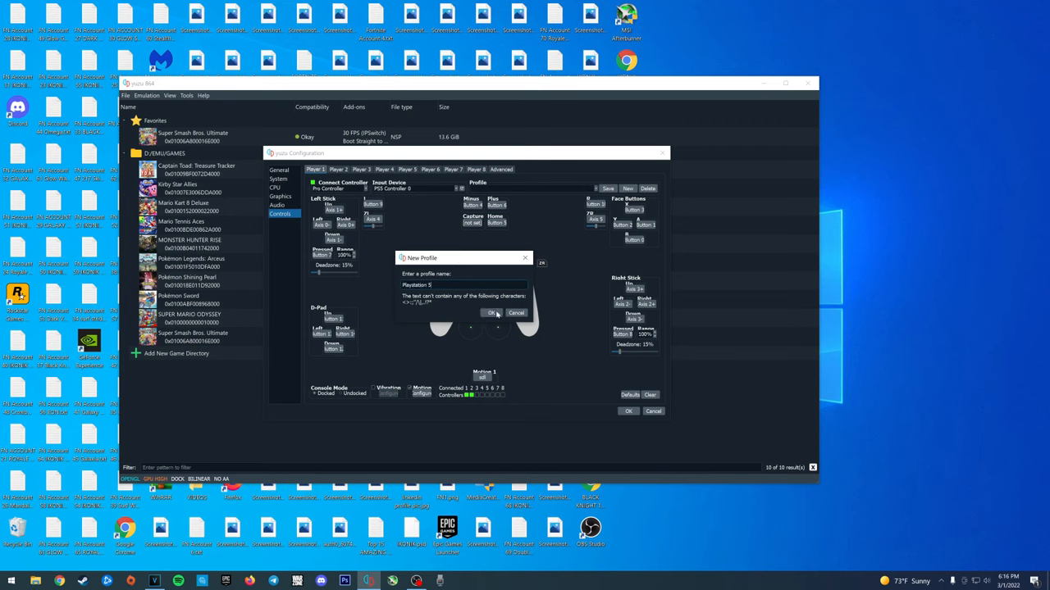
pyautogui.click(492, 313)
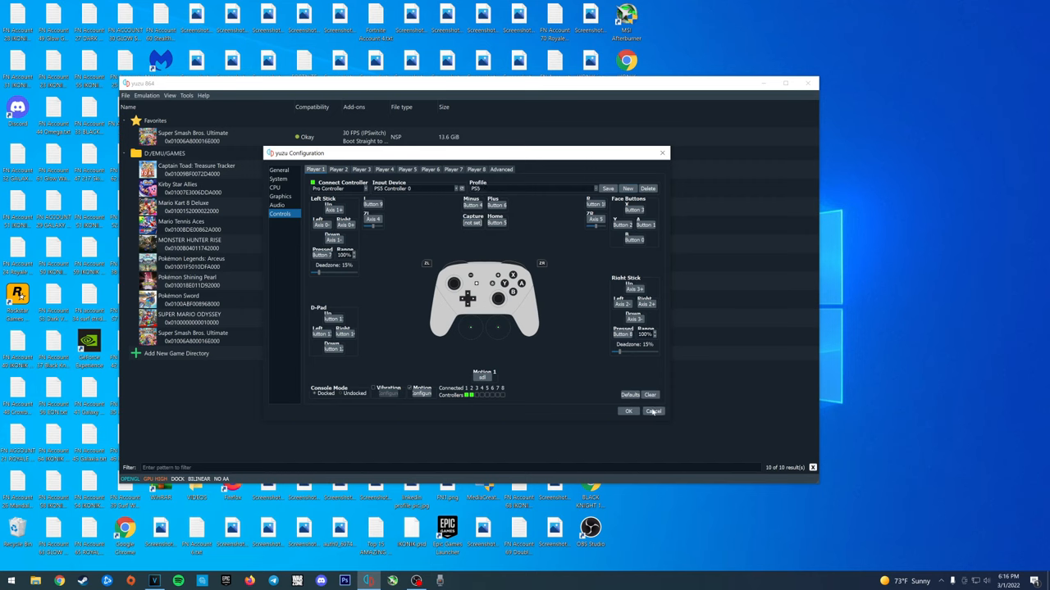
pyautogui.click(652, 411)
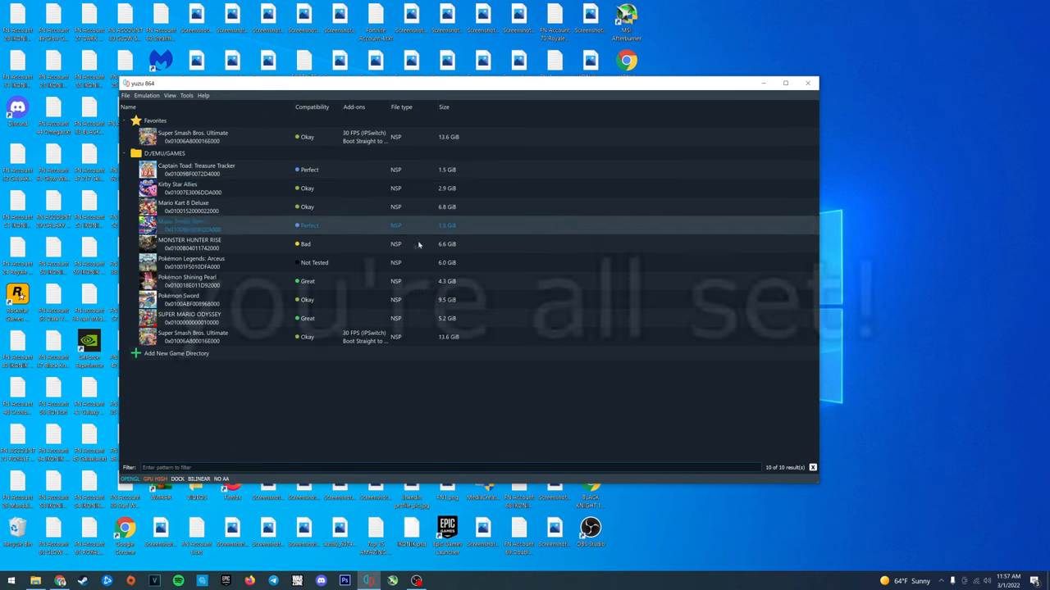